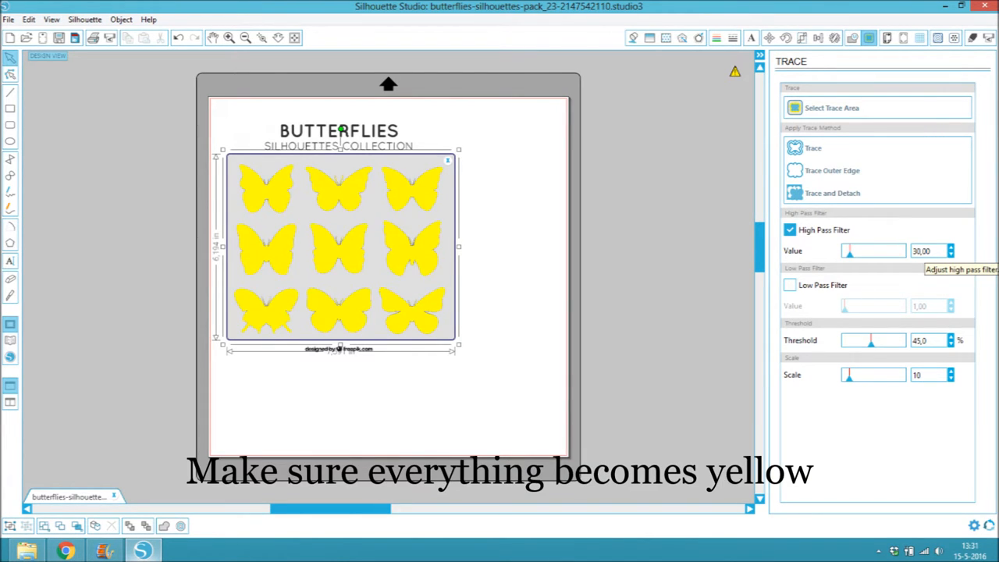
Release the compound path so the nine traced butterflies become separate shapes.
{"action": "right_click", "coordinate": [340, 250]}
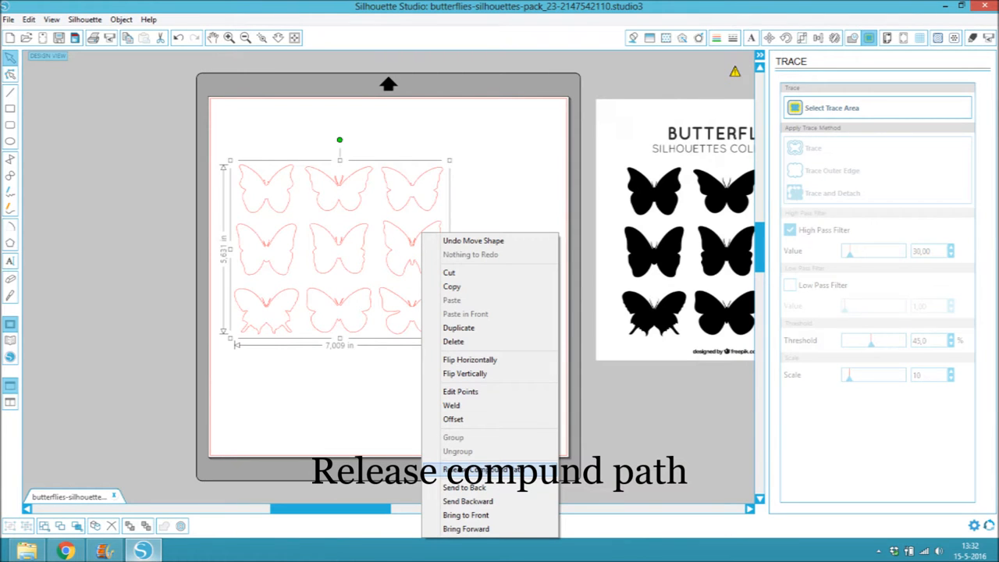
{"action": "left_click", "coordinate": [500, 468]}
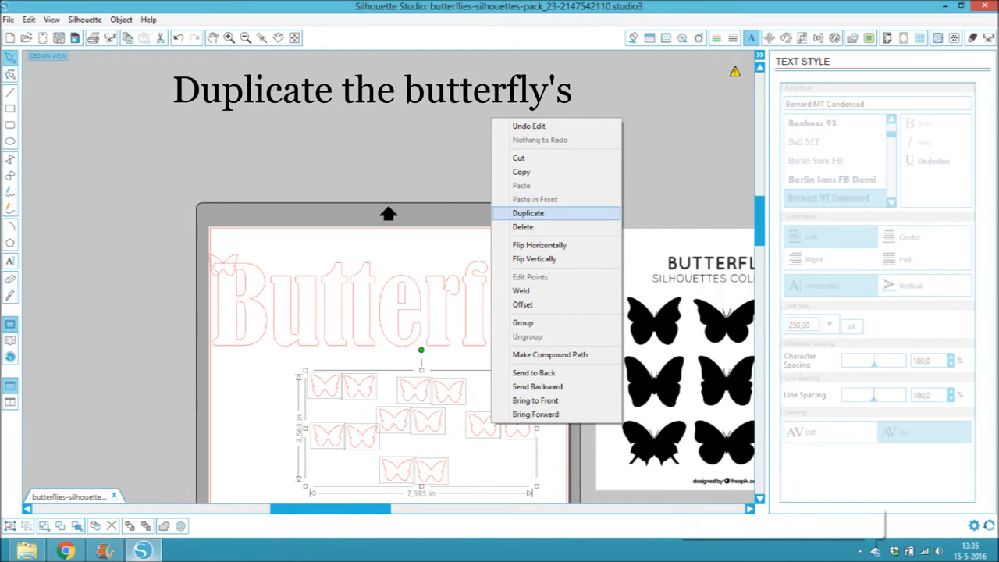
Duplicate the small butterfly outlines to scatter copies over the Butterfly letters.
{"action": "left_click", "coordinate": [528, 212]}
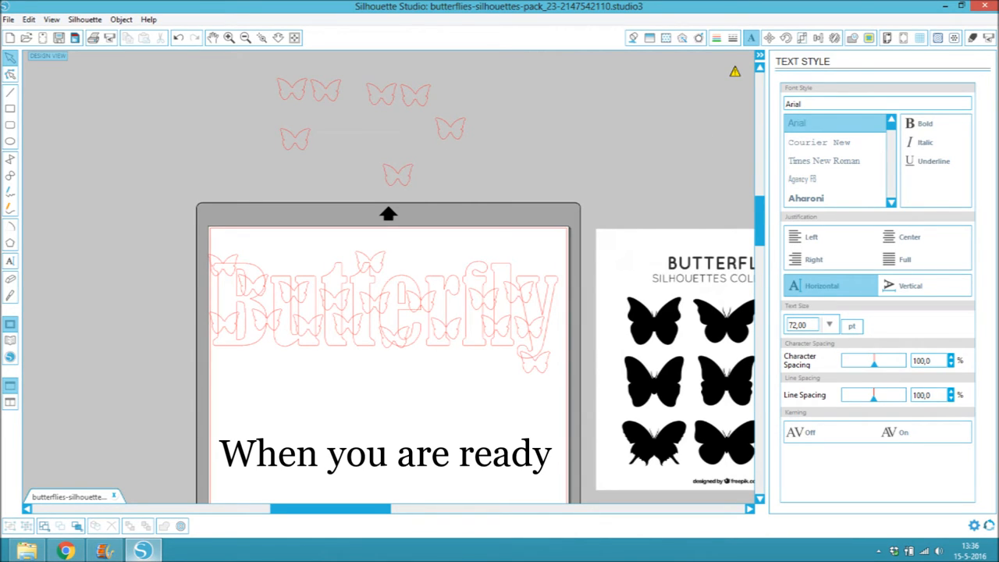
Select everything on the mat before filling the Butterfly text bright pink.
{"action": "key", "text": "ctrl+a"}
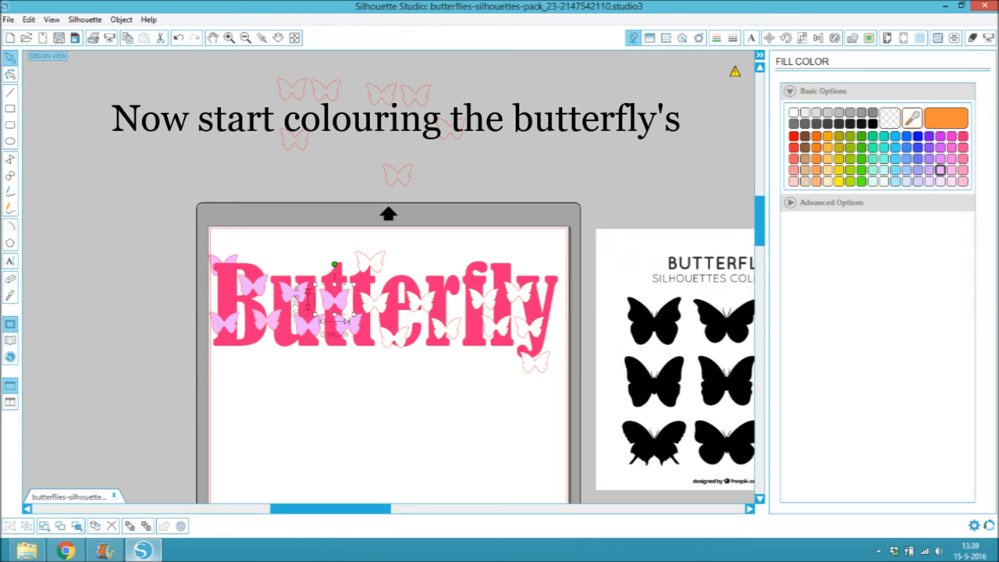
Bring up the editing actions for the small butterflies to fill them light pink.
{"action": "scroll", "scroll_direction": "down", "scroll_amount": 3}
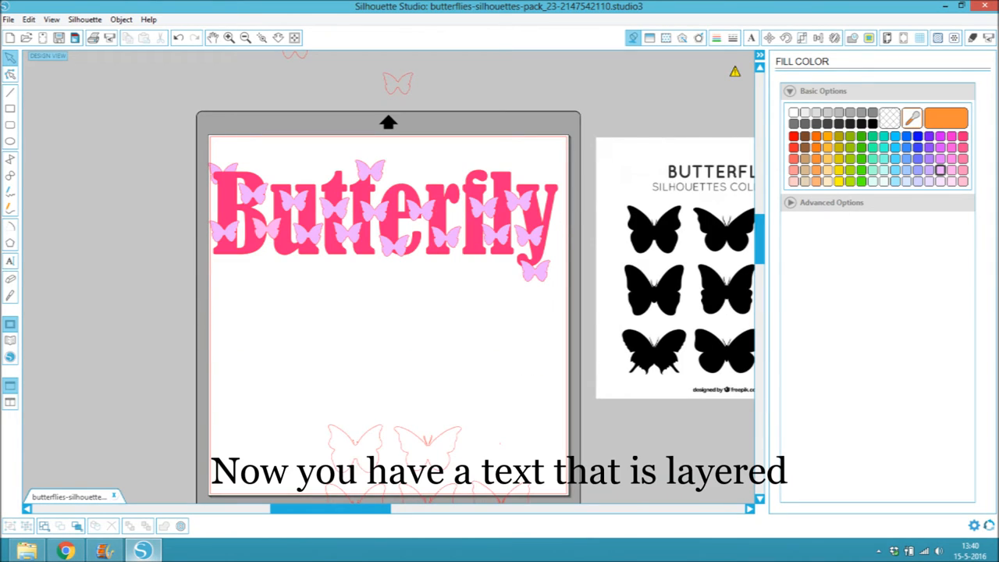
{"action": "right_click", "coordinate": [383, 227]}
{"action": "type", "text": "Kisses"}
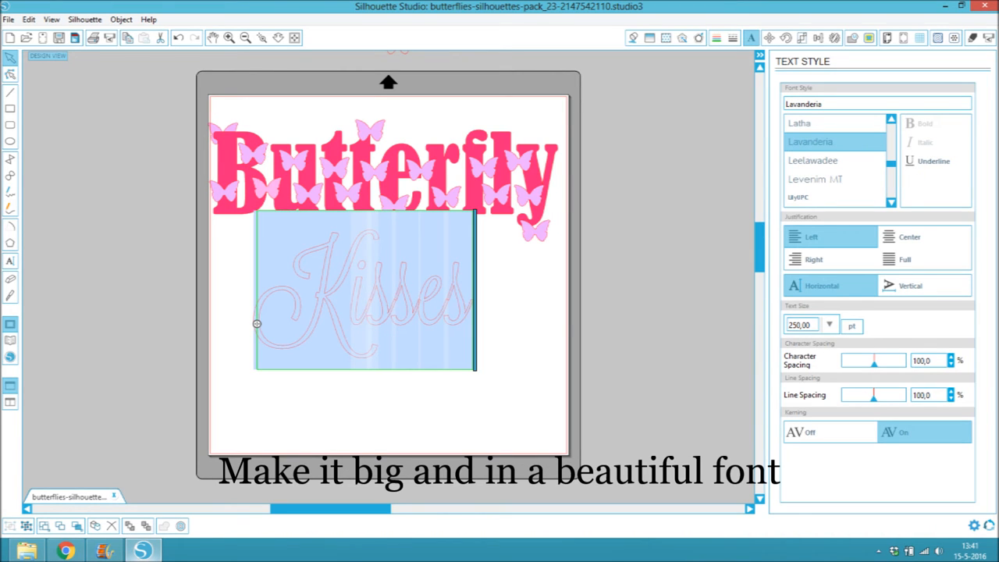
Set Kisses in the Lavanderia script font and weld its letters into one shape.
{"action": "left_click", "coordinate": [229, 38]}
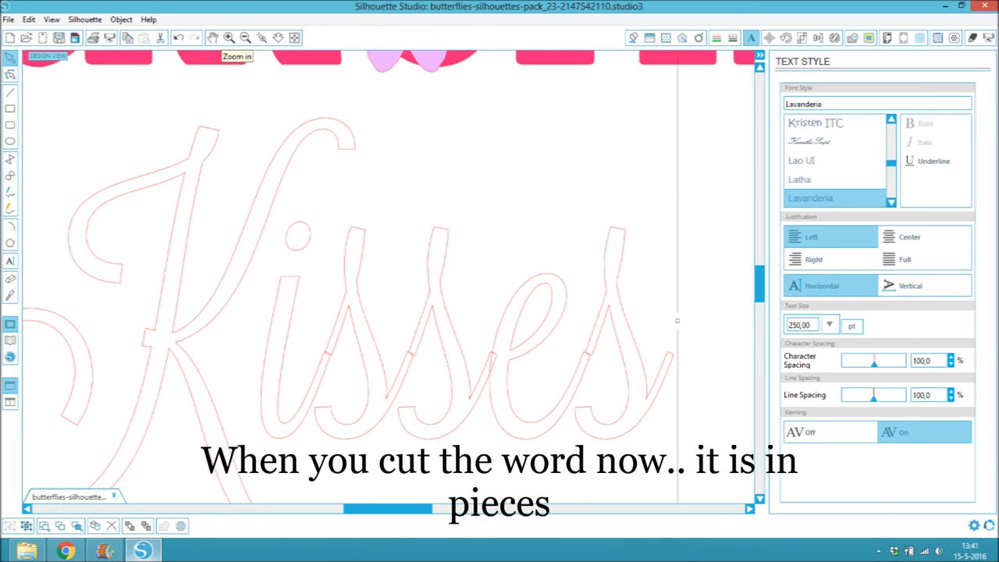
{"action": "right_click", "coordinate": [430, 312]}
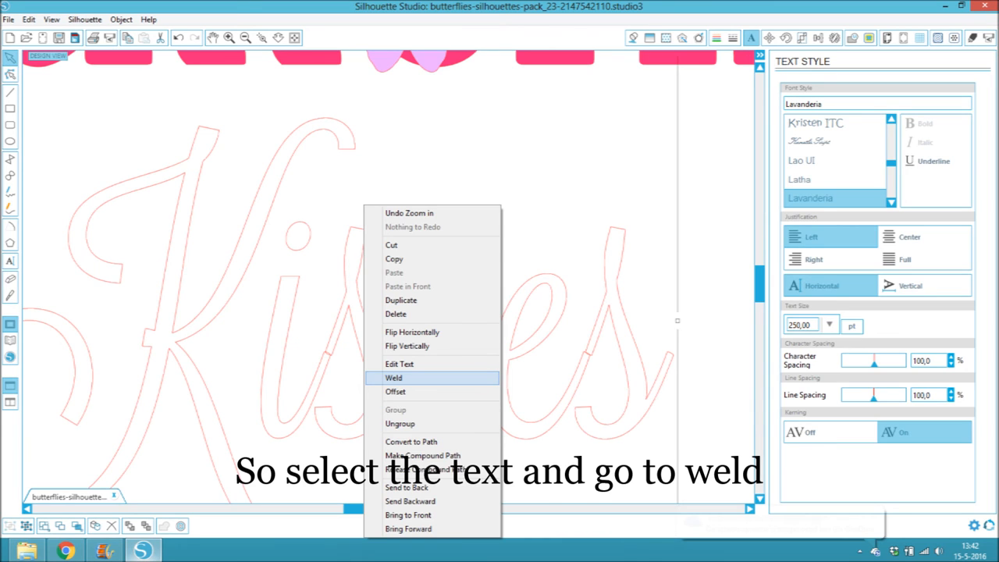
{"action": "left_click", "coordinate": [394, 378]}
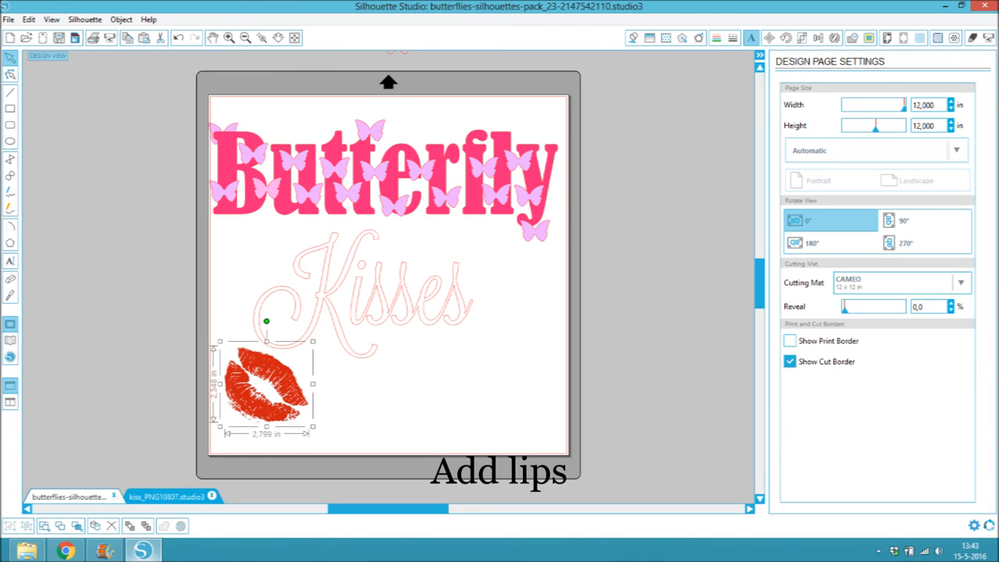
Mark the red lips image as the trace area in the Trace panel.
{"action": "left_click", "coordinate": [868, 37]}
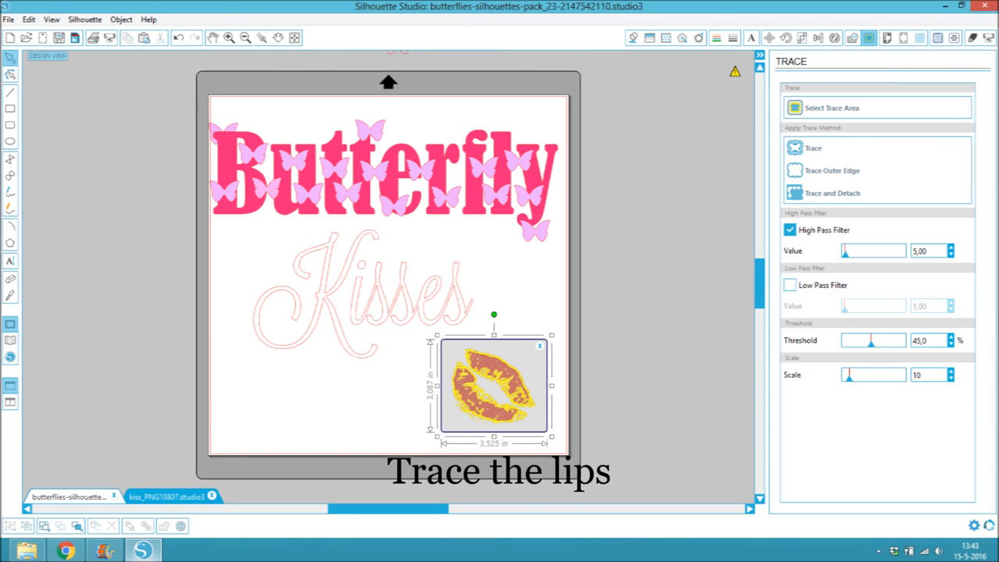